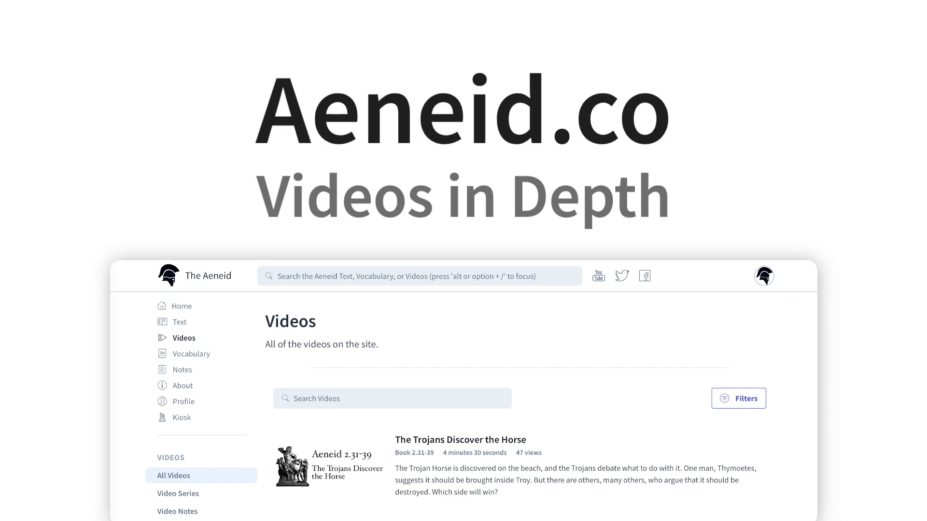
- Filter the video list by searching 'Carthage' so Carthage Quiets Down appears first
scroll("down", 3)
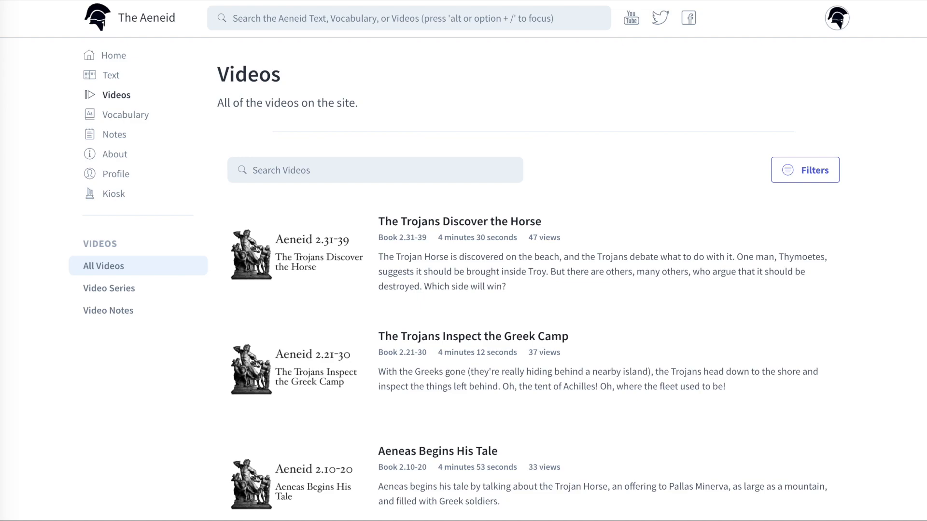
mouse_move(155, 95)
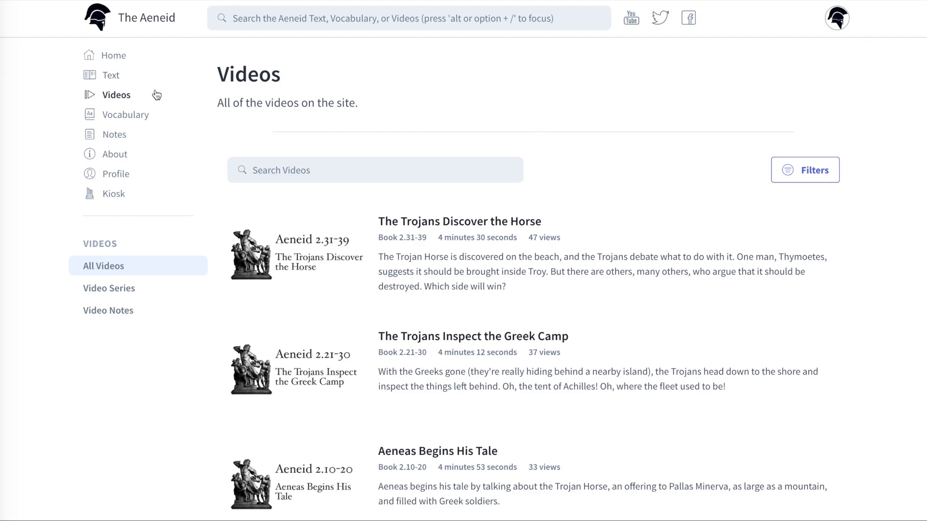
mouse_move(122, 102)
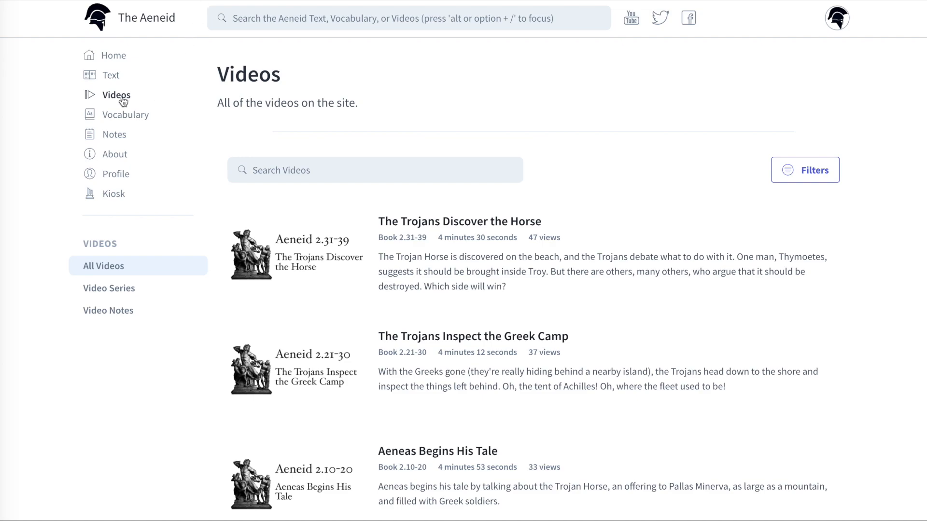
mouse_move(226, 120)
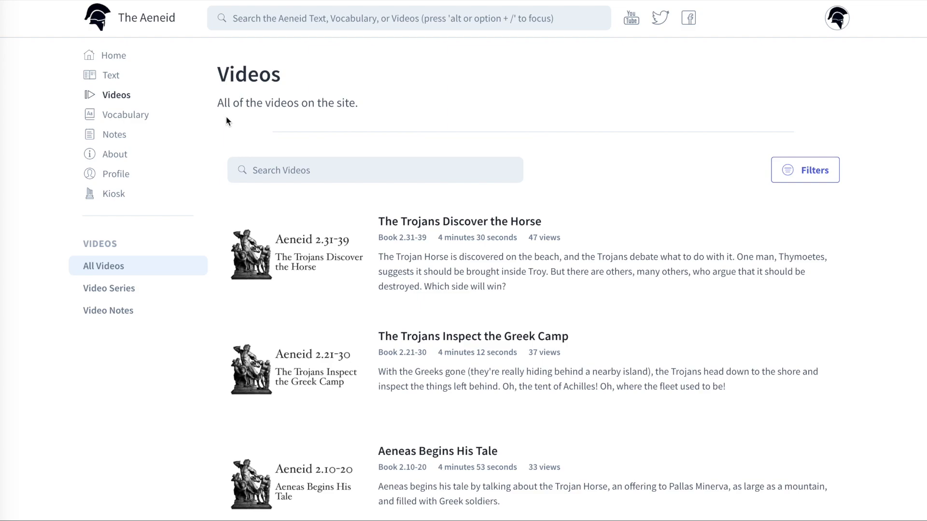
mouse_move(406, 339)
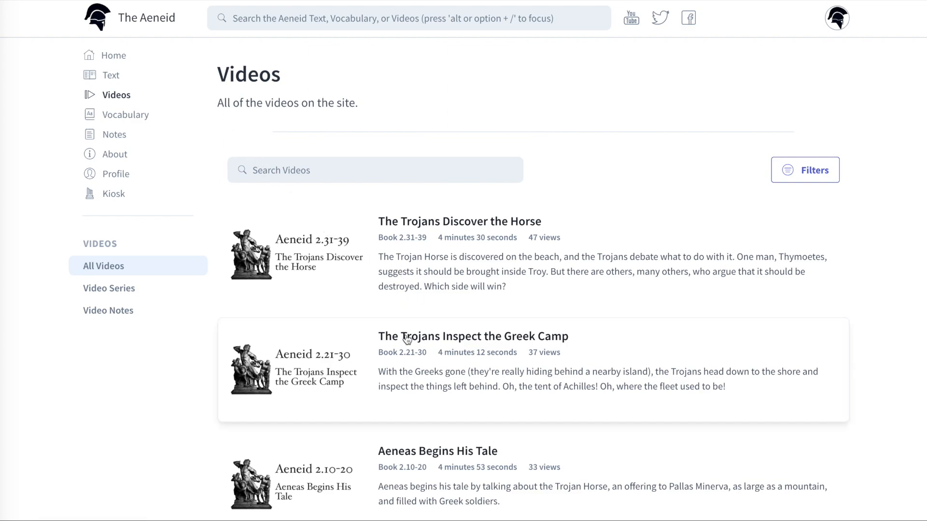
mouse_move(420, 383)
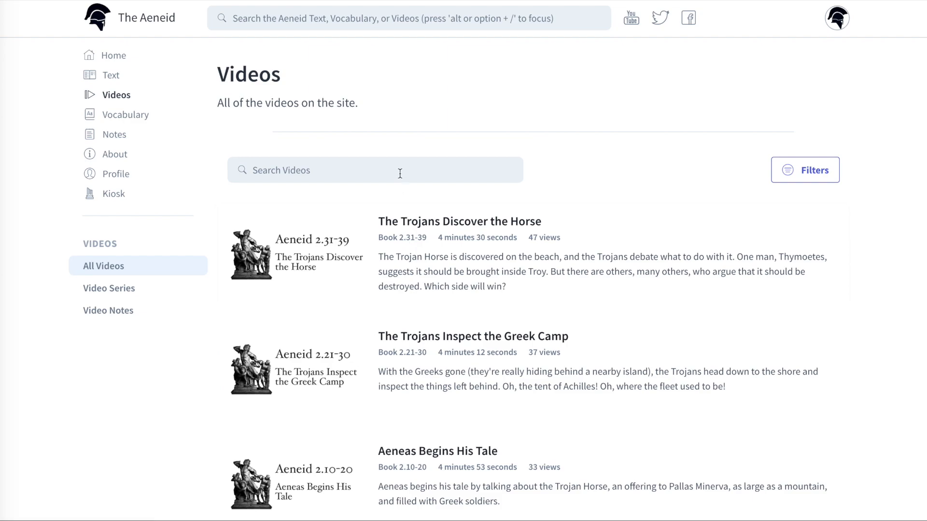
type("Carthage")
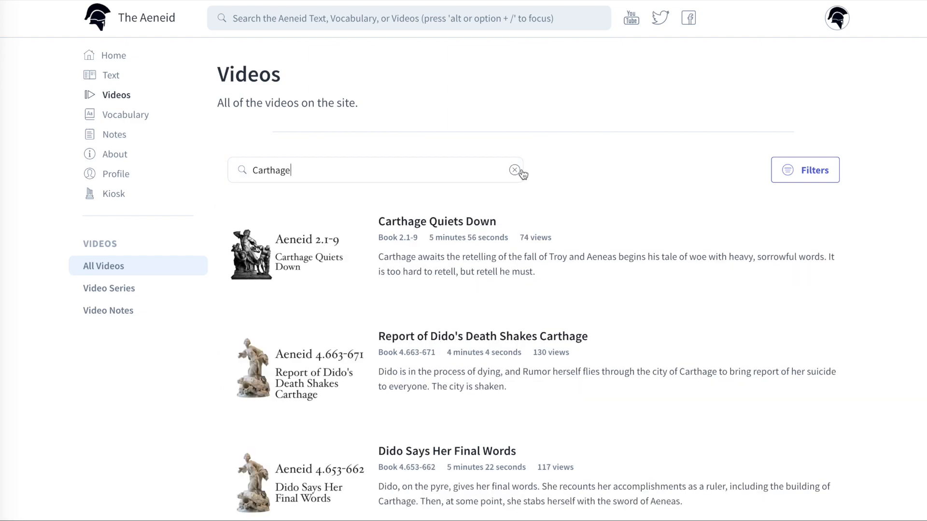
- Clear the Carthage search, limit videos to Book 4 and choose a sort order
left_click(804, 170)
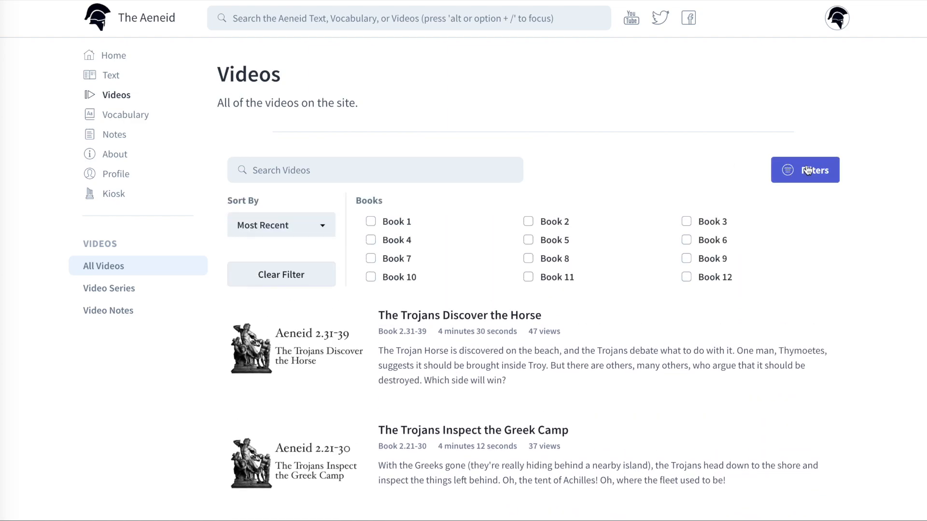
left_click(281, 224)
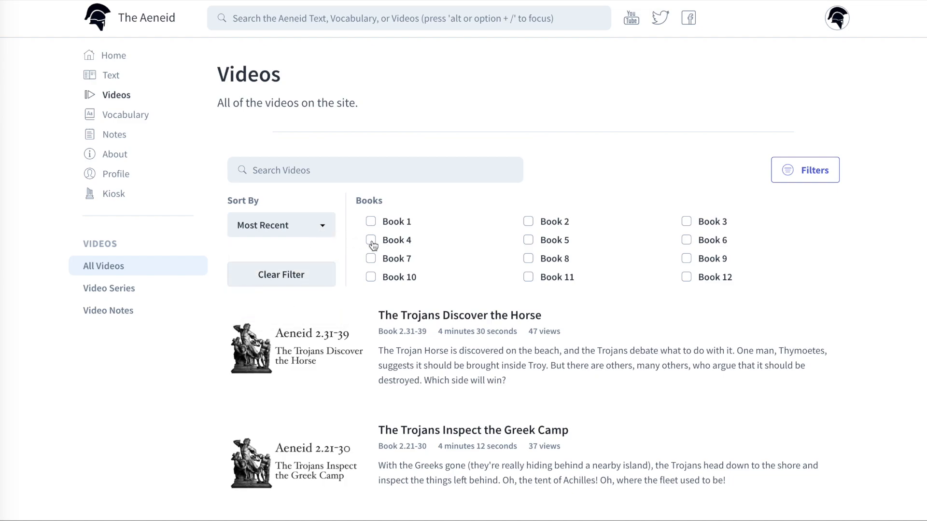
mouse_move(428, 243)
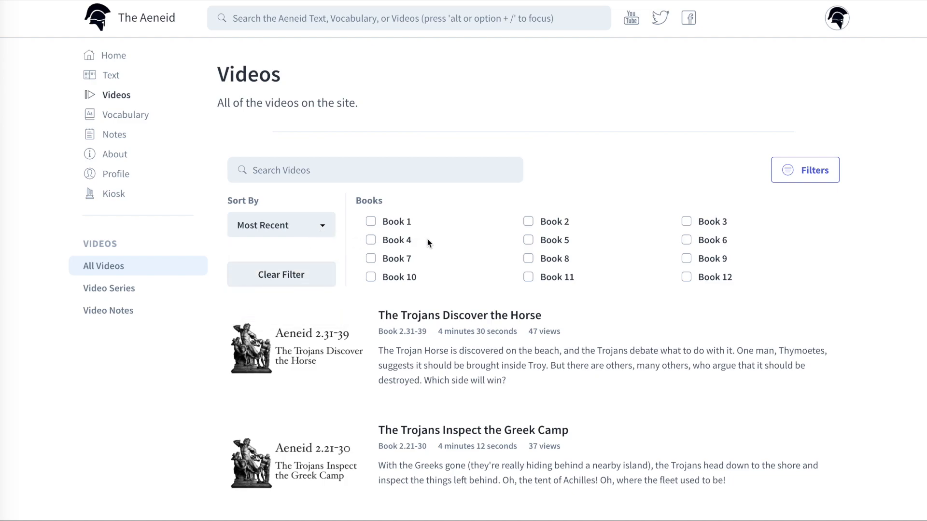
left_click(371, 240)
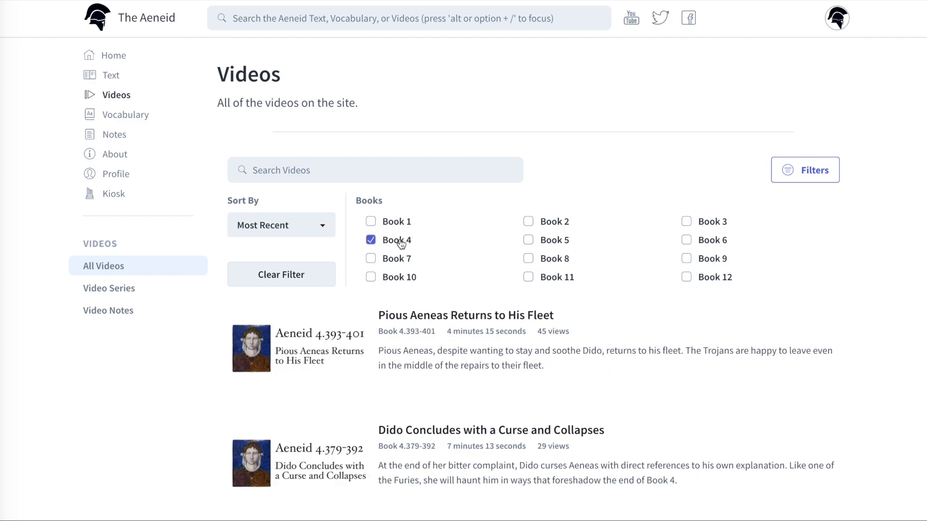
left_click(280, 225)
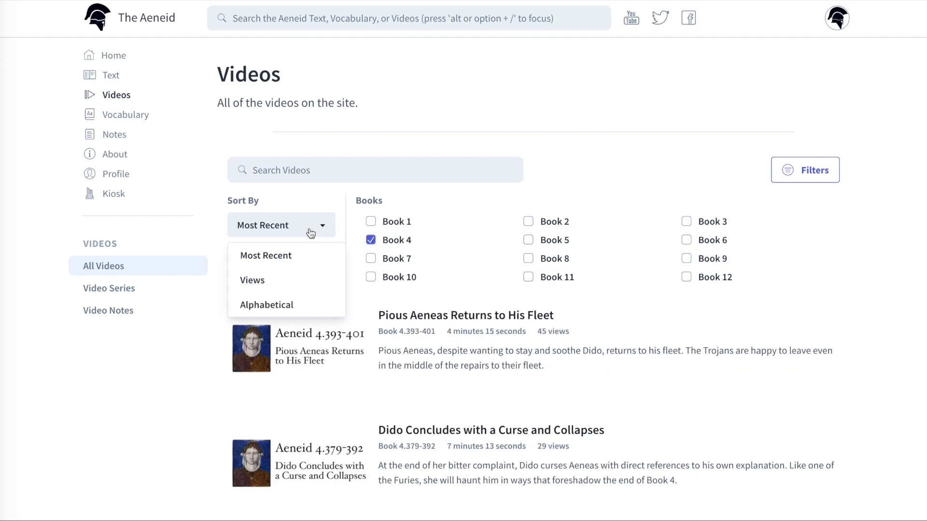
left_click(252, 280)
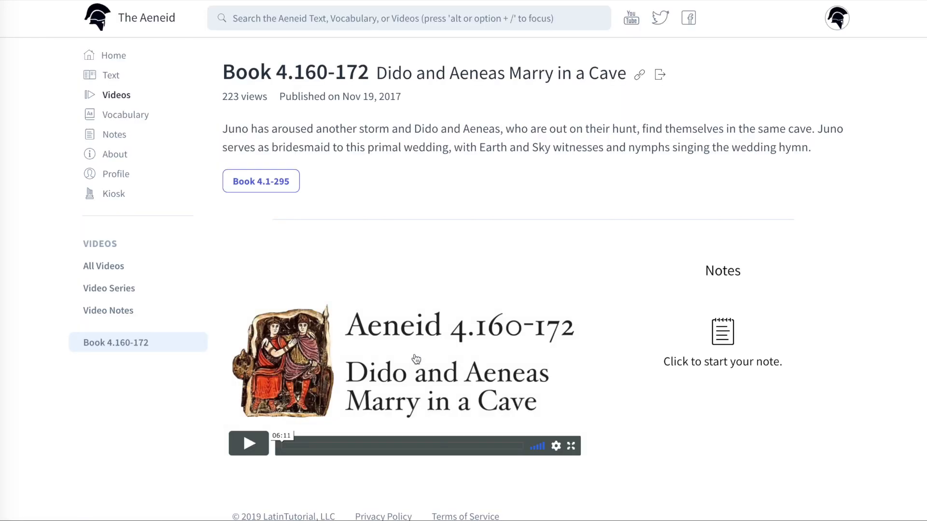
mouse_move(693, 333)
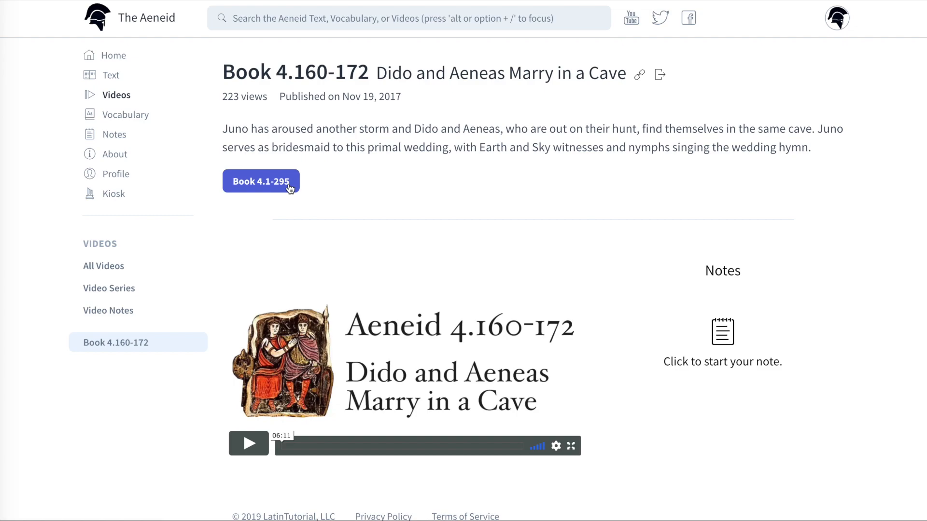
mouse_move(283, 197)
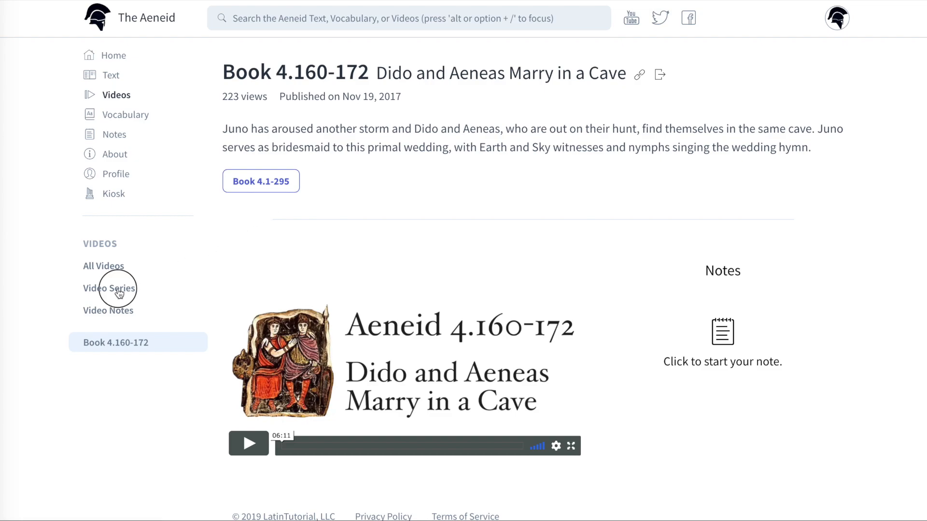
- Show Book 4 video series sorted by views and view the 'Aeneas and Dido Marry' series
left_click(109, 288)
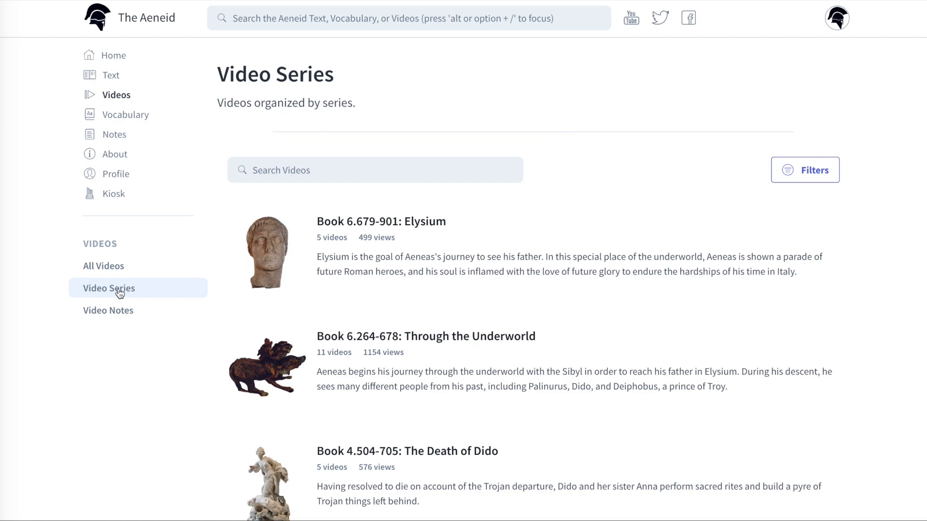
mouse_move(296, 385)
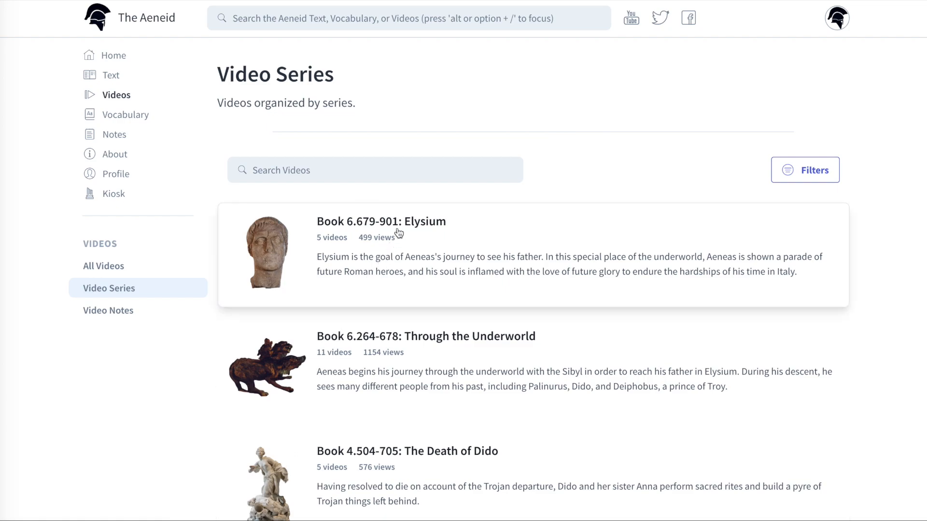
left_click(804, 169)
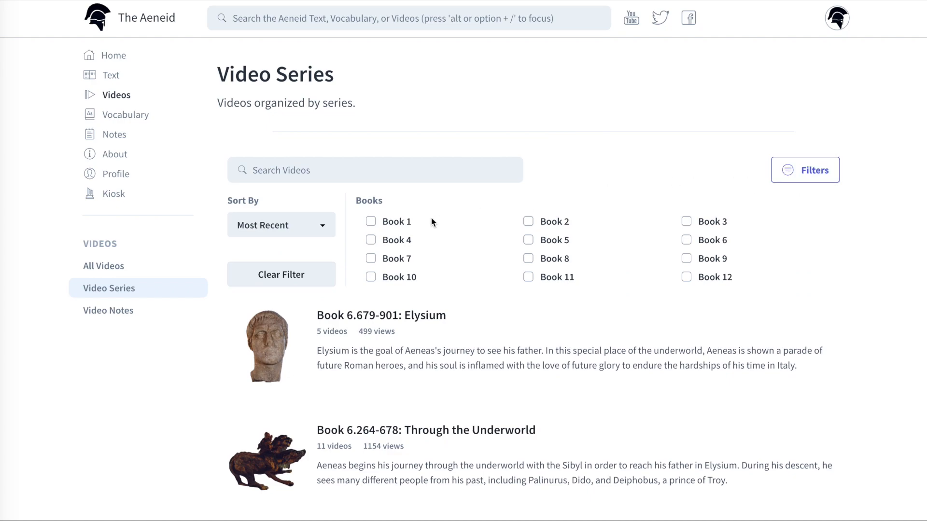
left_click(369, 240)
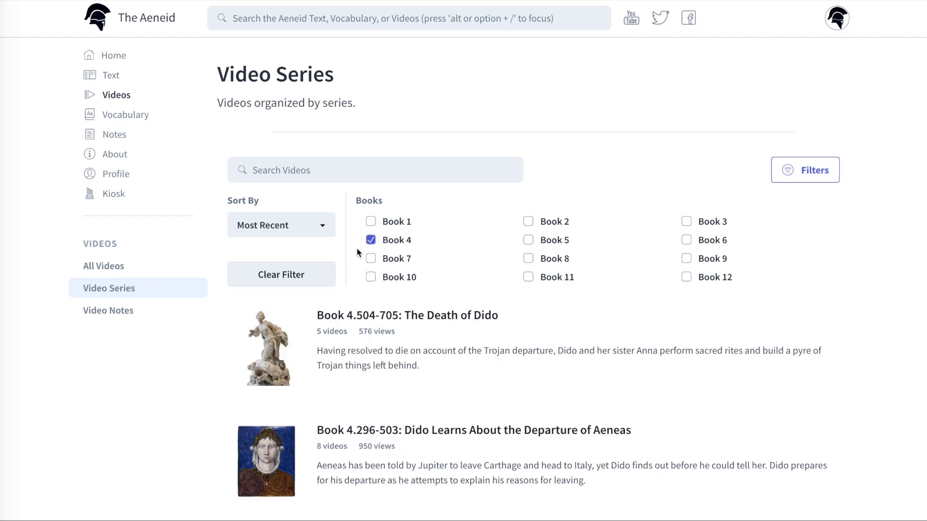
left_click(280, 225)
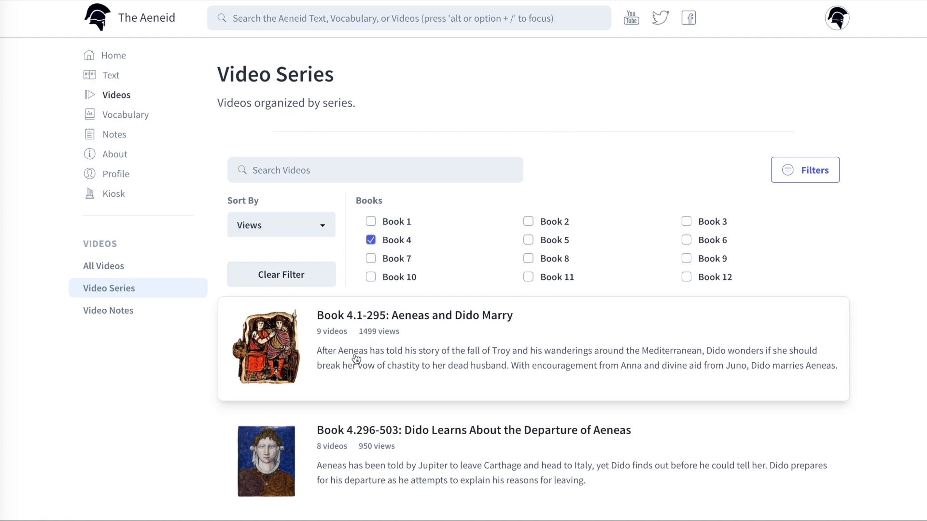
left_click(414, 315)
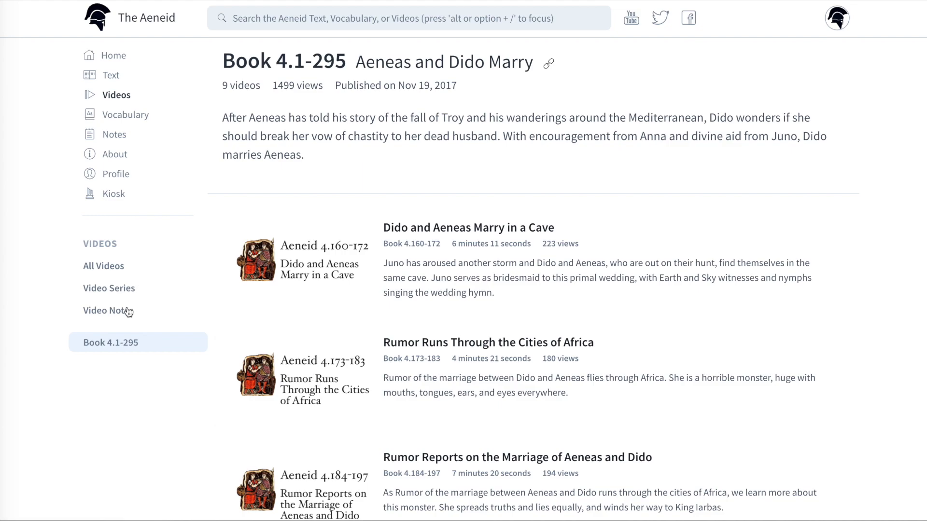
- Bring up the Video Notes list from the sidebar
left_click(107, 310)
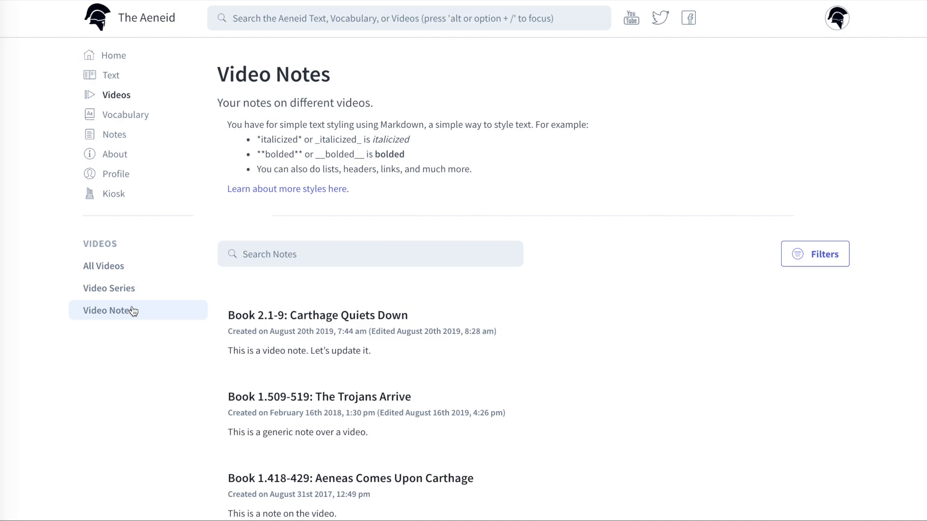
mouse_move(217, 300)
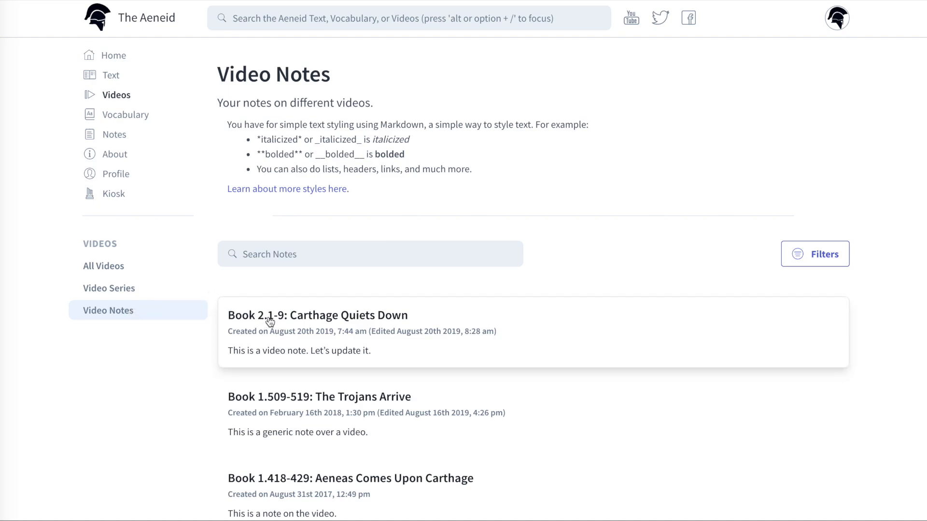
- Reveal the notes sort and book filters, search 'Aenea', then clear the search
left_click(815, 254)
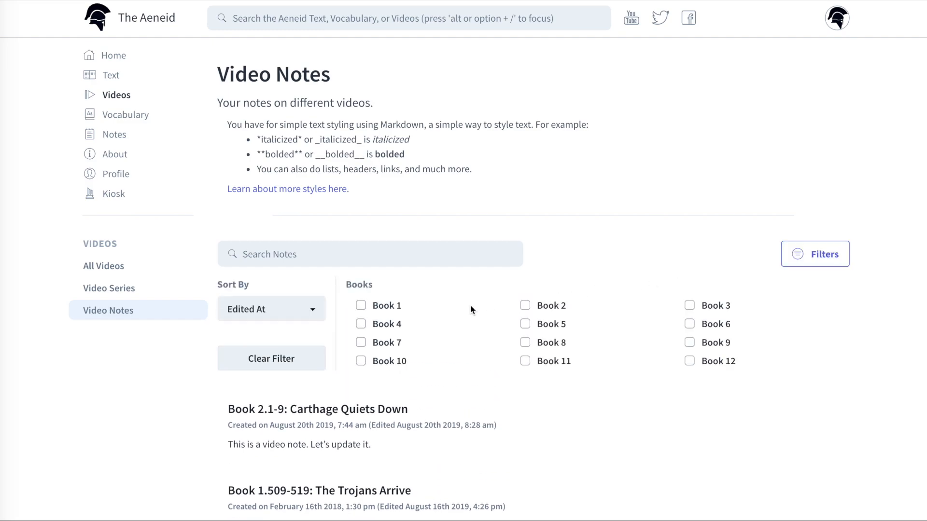
left_click(370, 254)
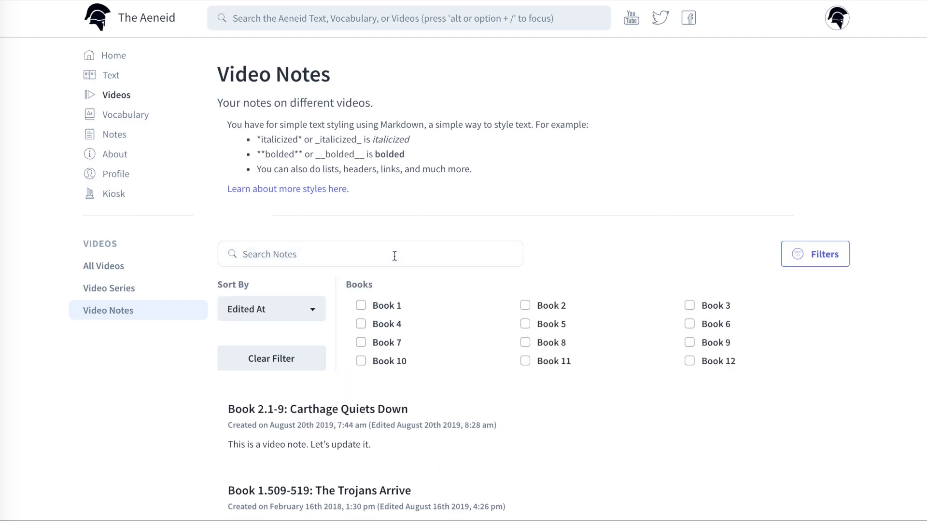
type("Aenea")
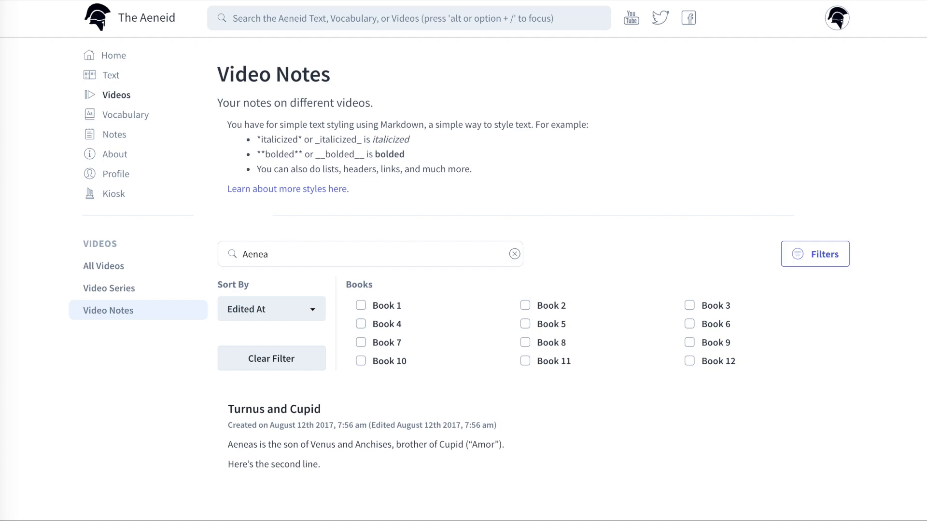
left_click(514, 254)
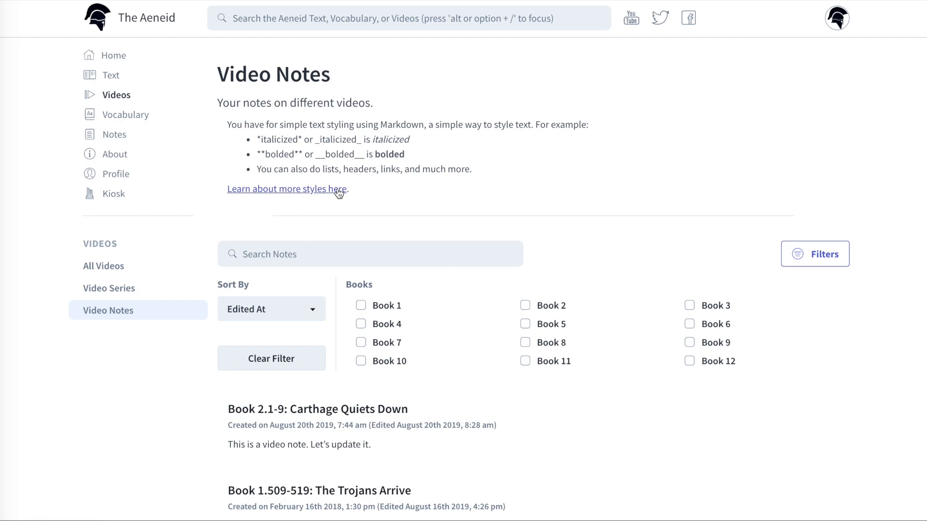
- Look up the **Bold** and --- horizontal rule examples in the Markdown guide, then return to the note
left_click(287, 188)
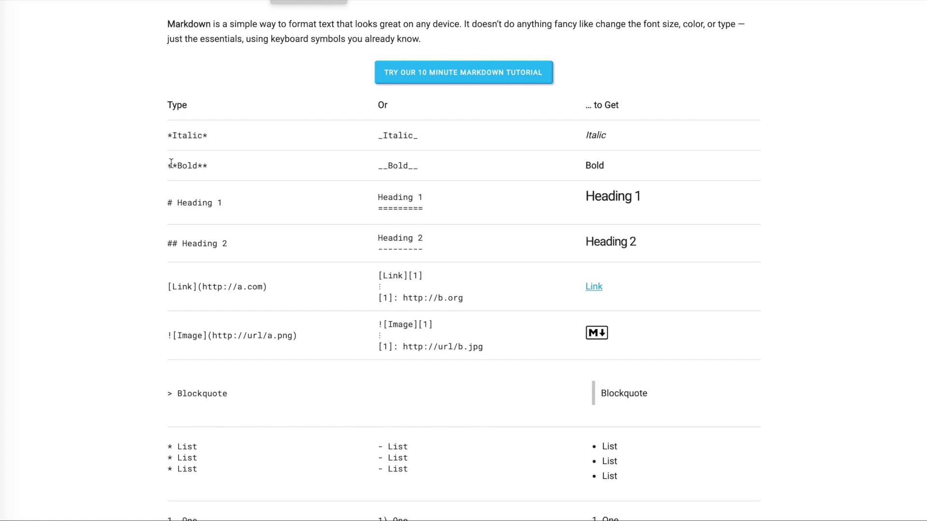
double_click(186, 165)
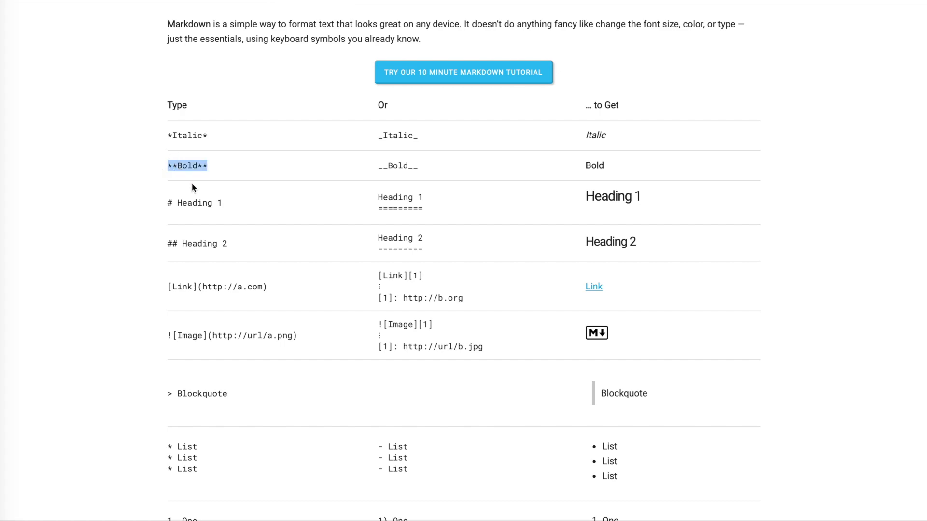
mouse_move(196, 469)
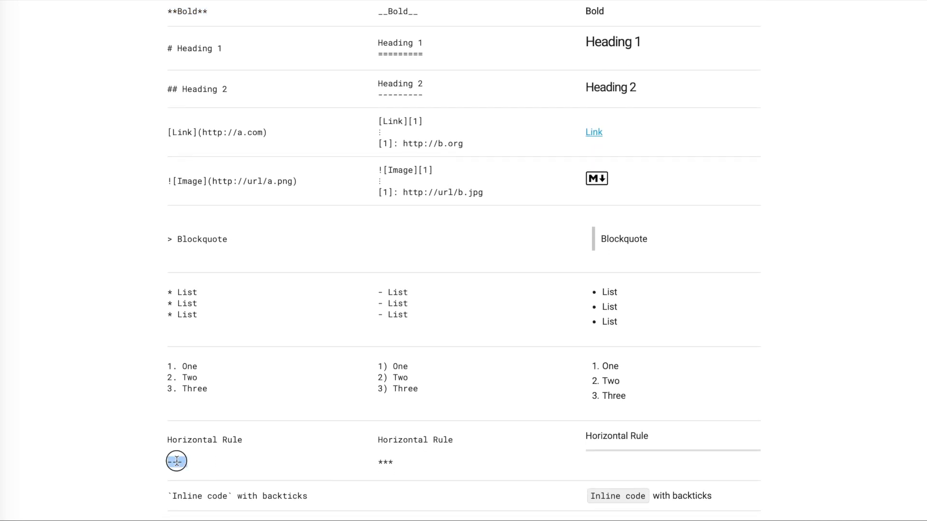
double_click(175, 461)
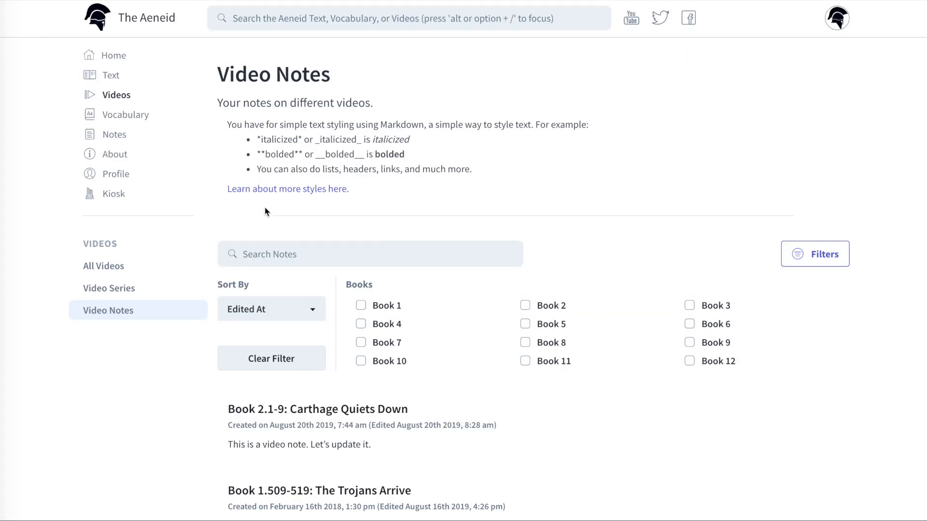
left_click(318, 409)
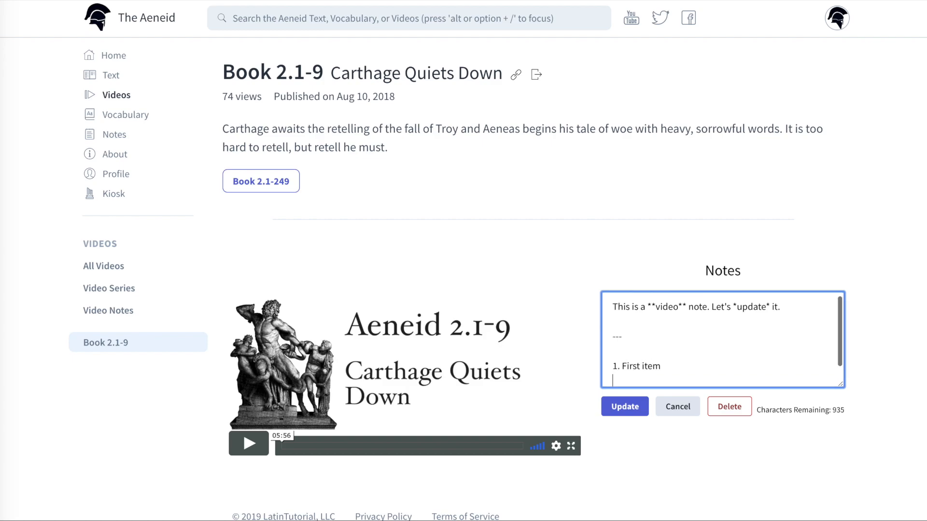
- Add '2. Second item' to the numbered list and save the Carthage Quiets Down note
type("2. Second item")
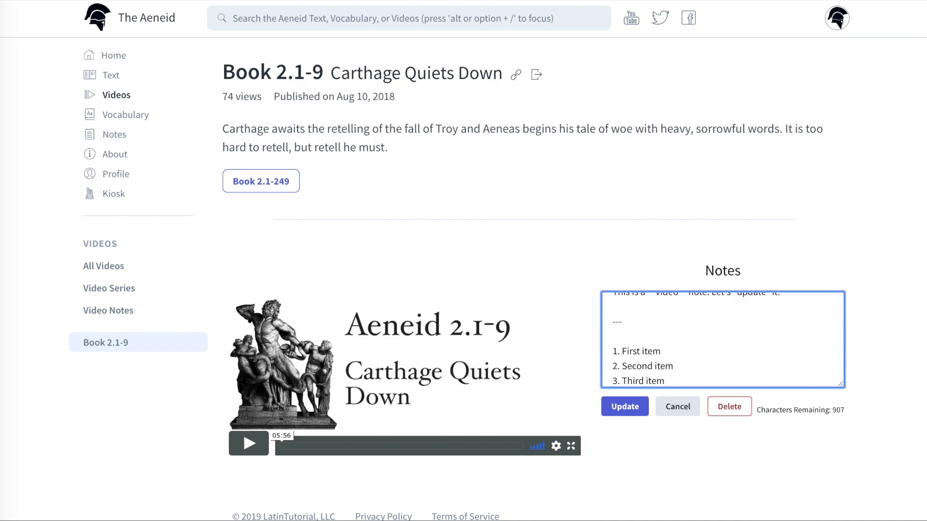
left_click(625, 406)
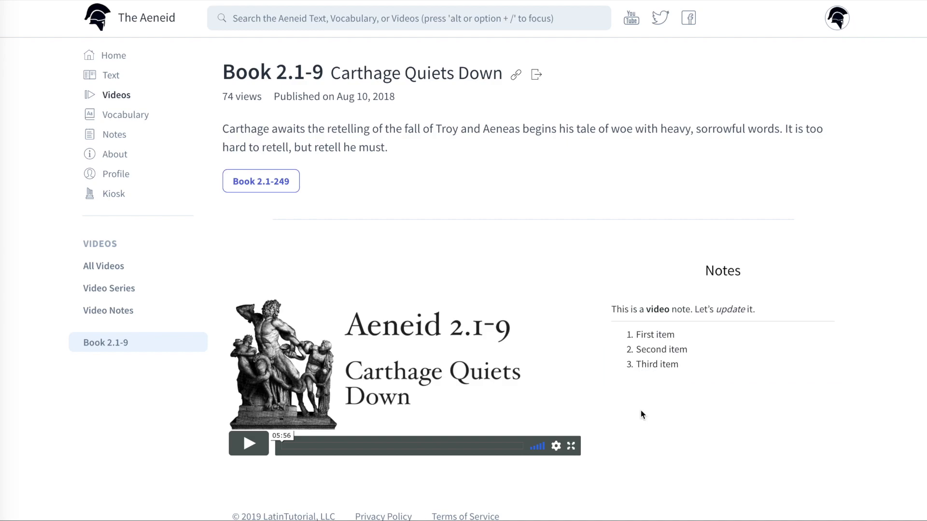